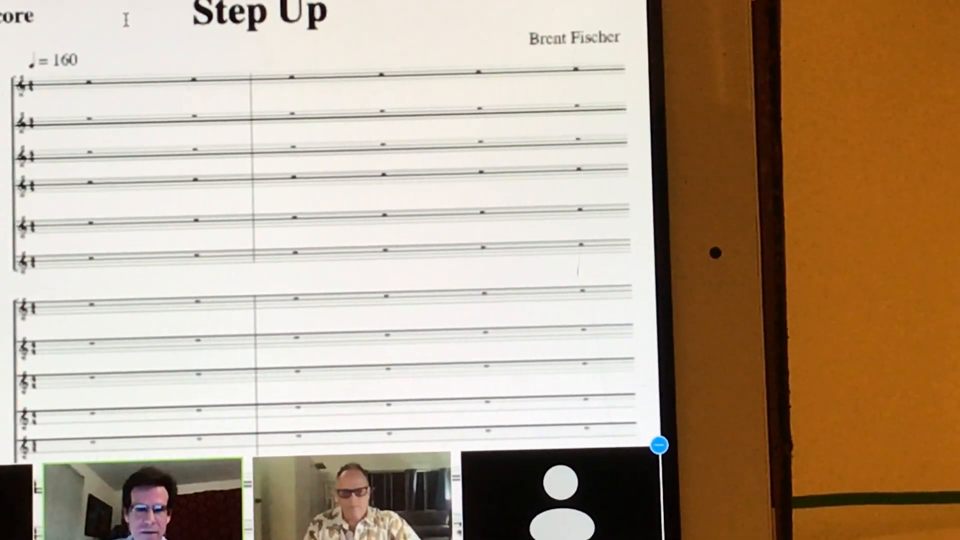
scroll("down", 3)
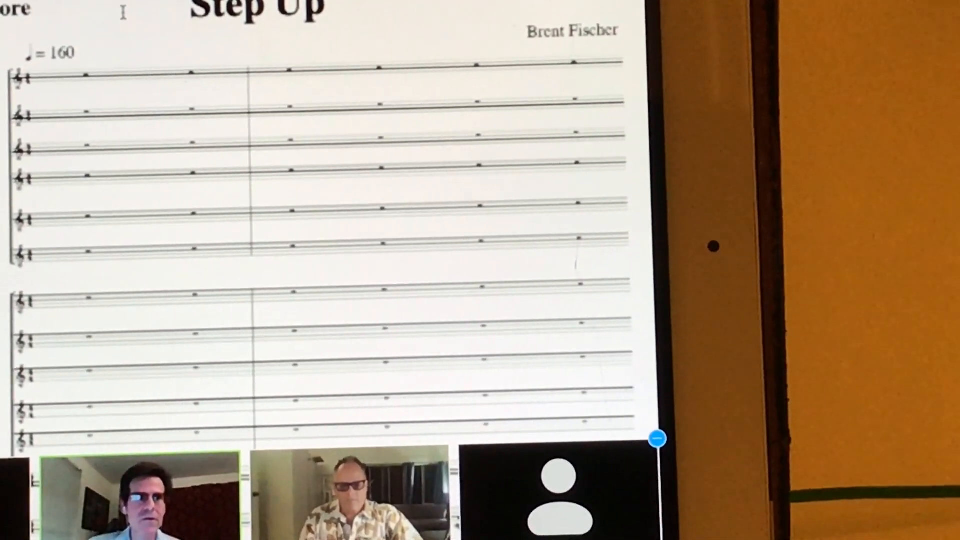
scroll("down", 3)
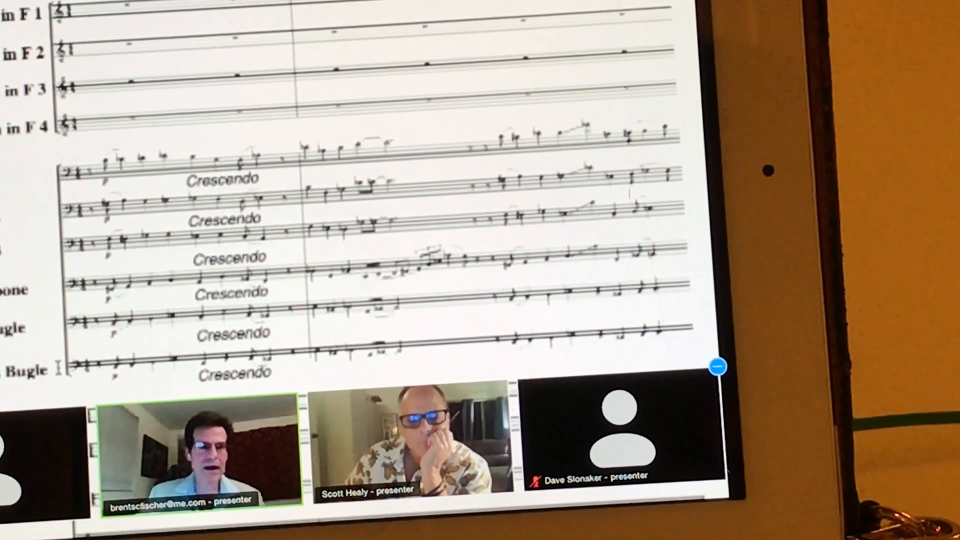
scroll("down", 3)
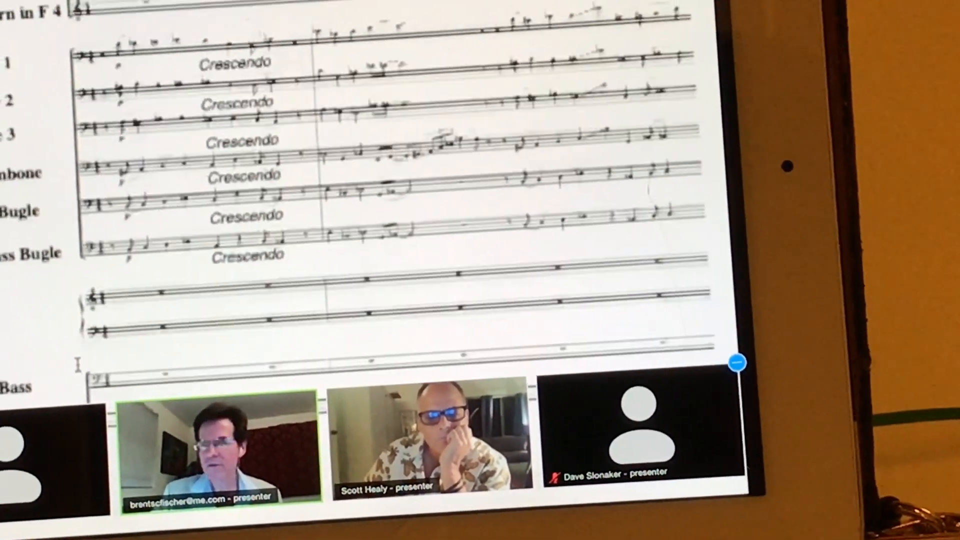